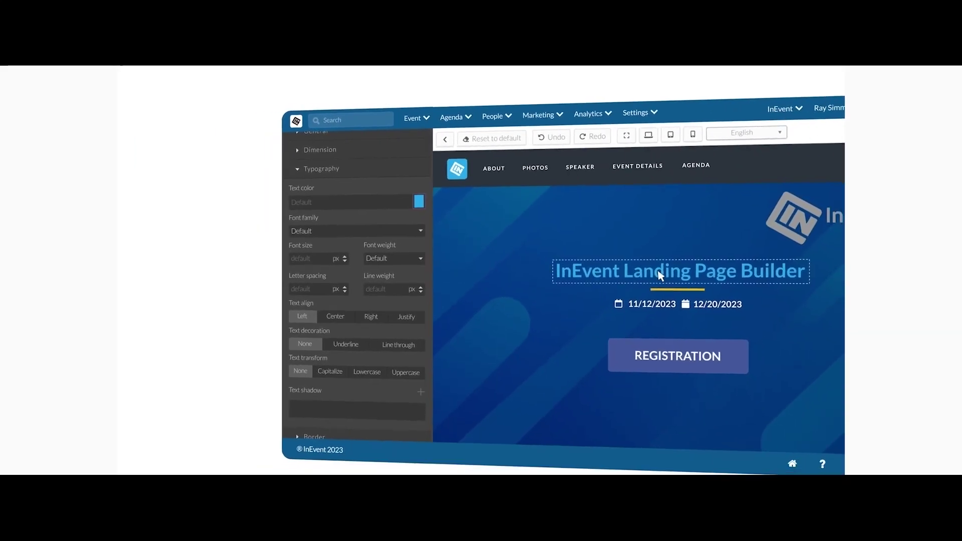
# - Open the color picker from the title's Typography Text color swatch
pyautogui.click(417, 202)
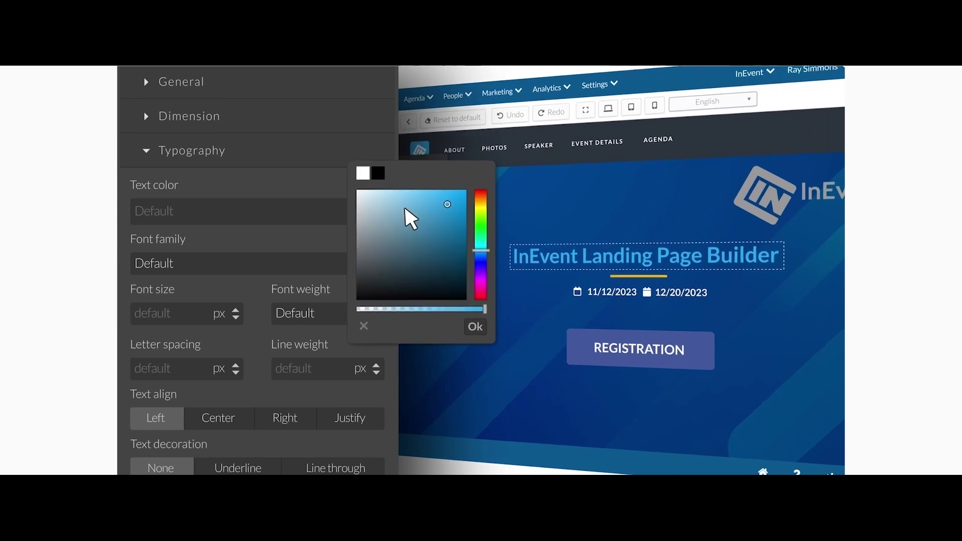